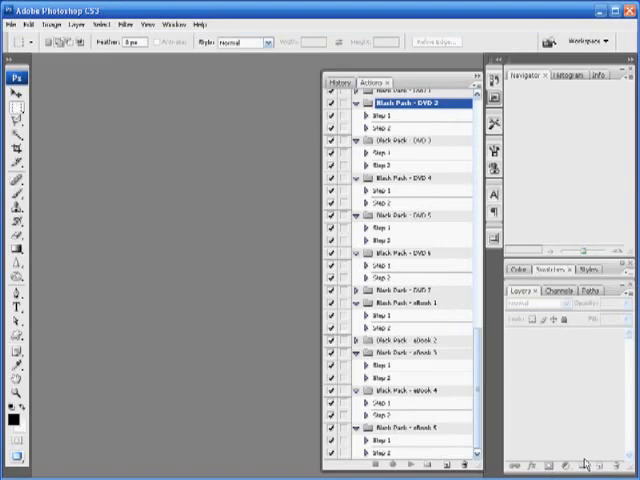
{"action": "mouse_move", "coordinate": [500, 344]}
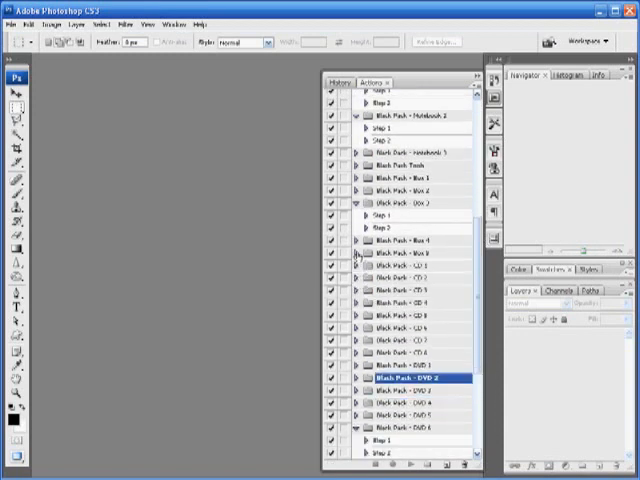
Step: Scroll the Actions panel to browse the collapsed Black Pack sets
{"action": "scroll", "scroll_direction": "down", "scroll_amount": 3}
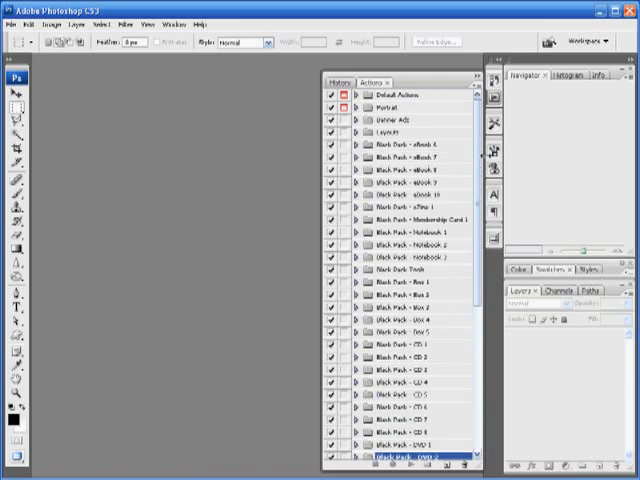
Step: Scroll through the Actions panel while repositioning the Black Pack eBook sets
{"action": "scroll", "scroll_direction": "down", "scroll_amount": 3}
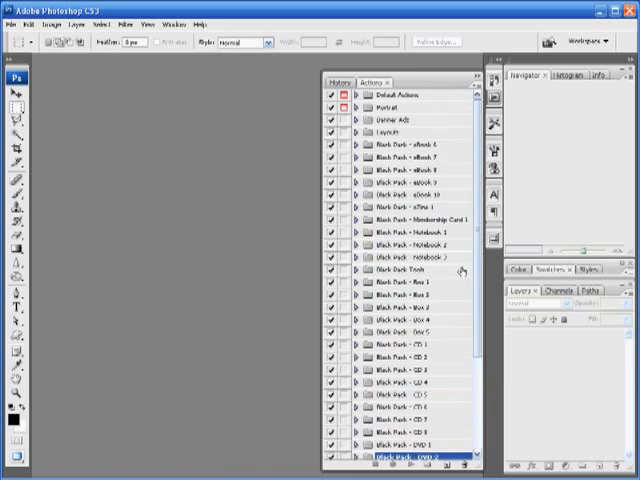
{"action": "mouse_move", "coordinate": [456, 344]}
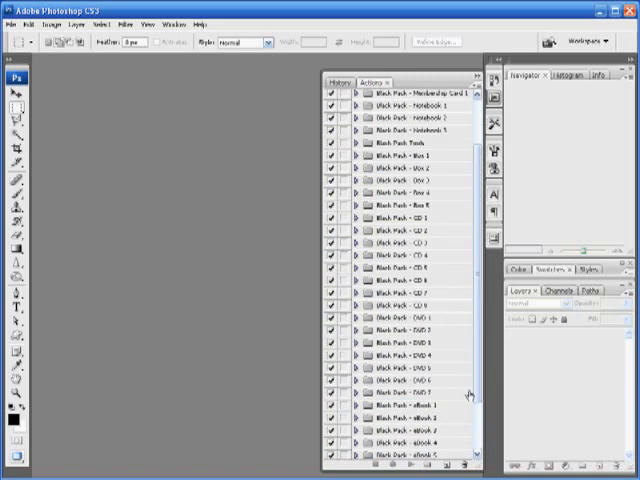
{"action": "scroll", "scroll_direction": "up", "scroll_amount": 3}
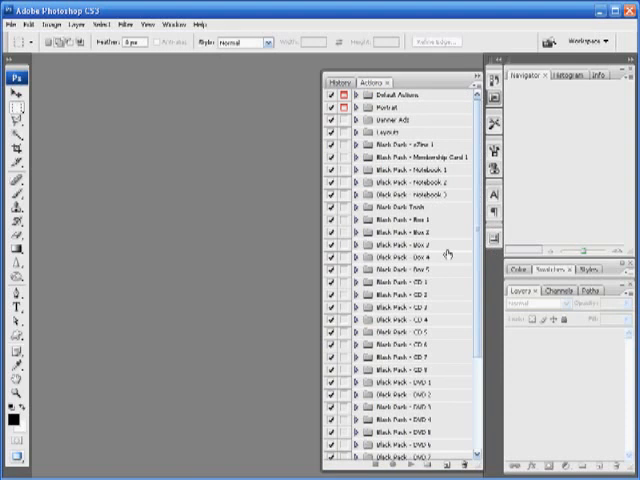
{"action": "mouse_move", "coordinate": [444, 250]}
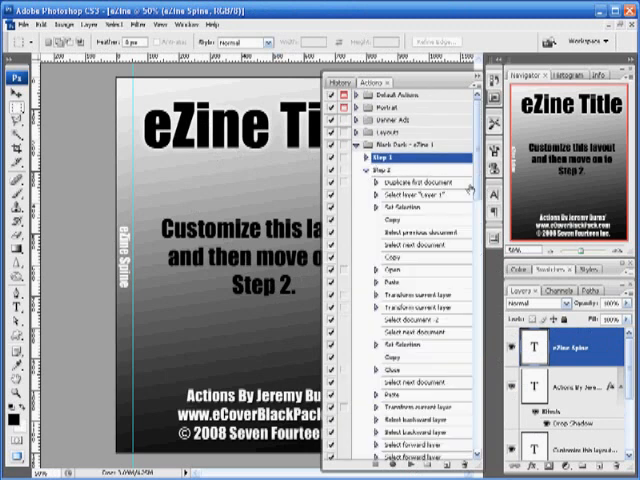
Step: Scroll the Actions panel to reach the Black Pack eZine set and its Step 1
{"action": "scroll", "scroll_direction": "down", "scroll_amount": 3}
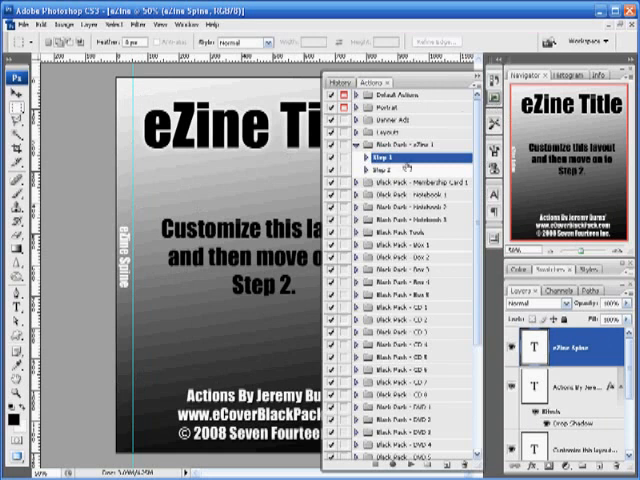
Step: Select Step 2 under Black Pack eZine as the next action to run
{"action": "left_click", "coordinate": [390, 172]}
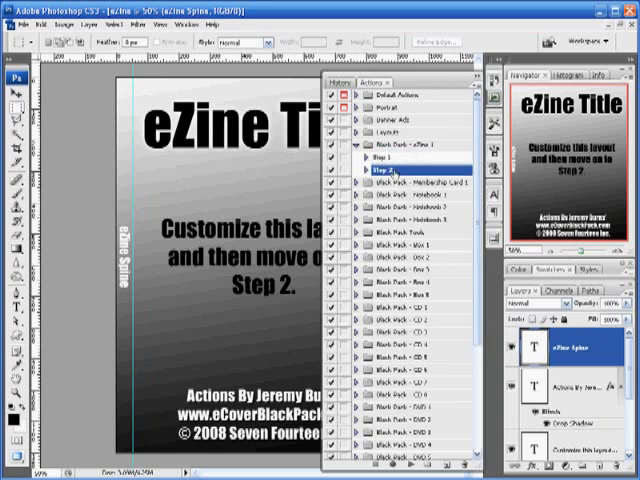